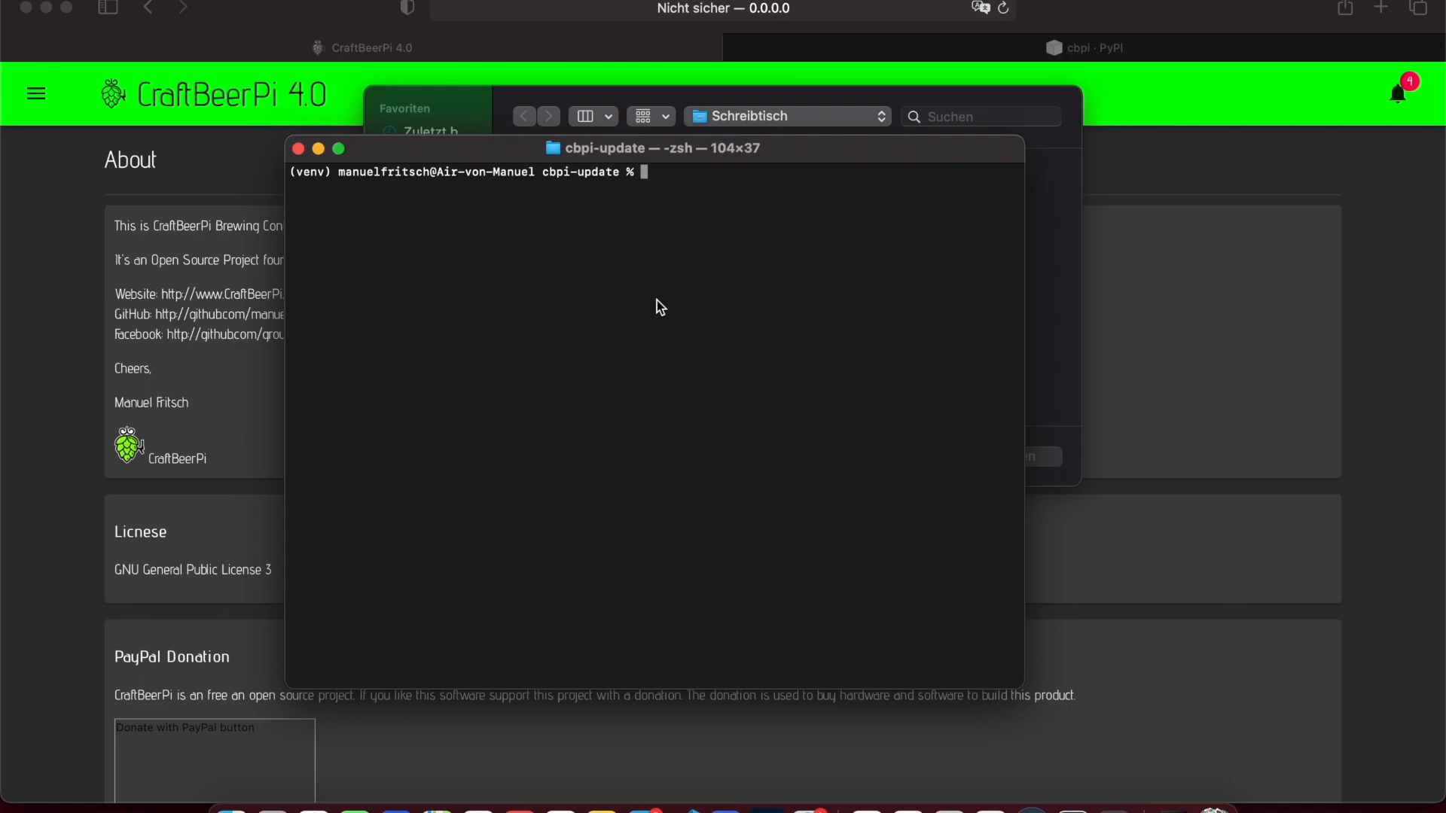
mouse_move(544, 301)
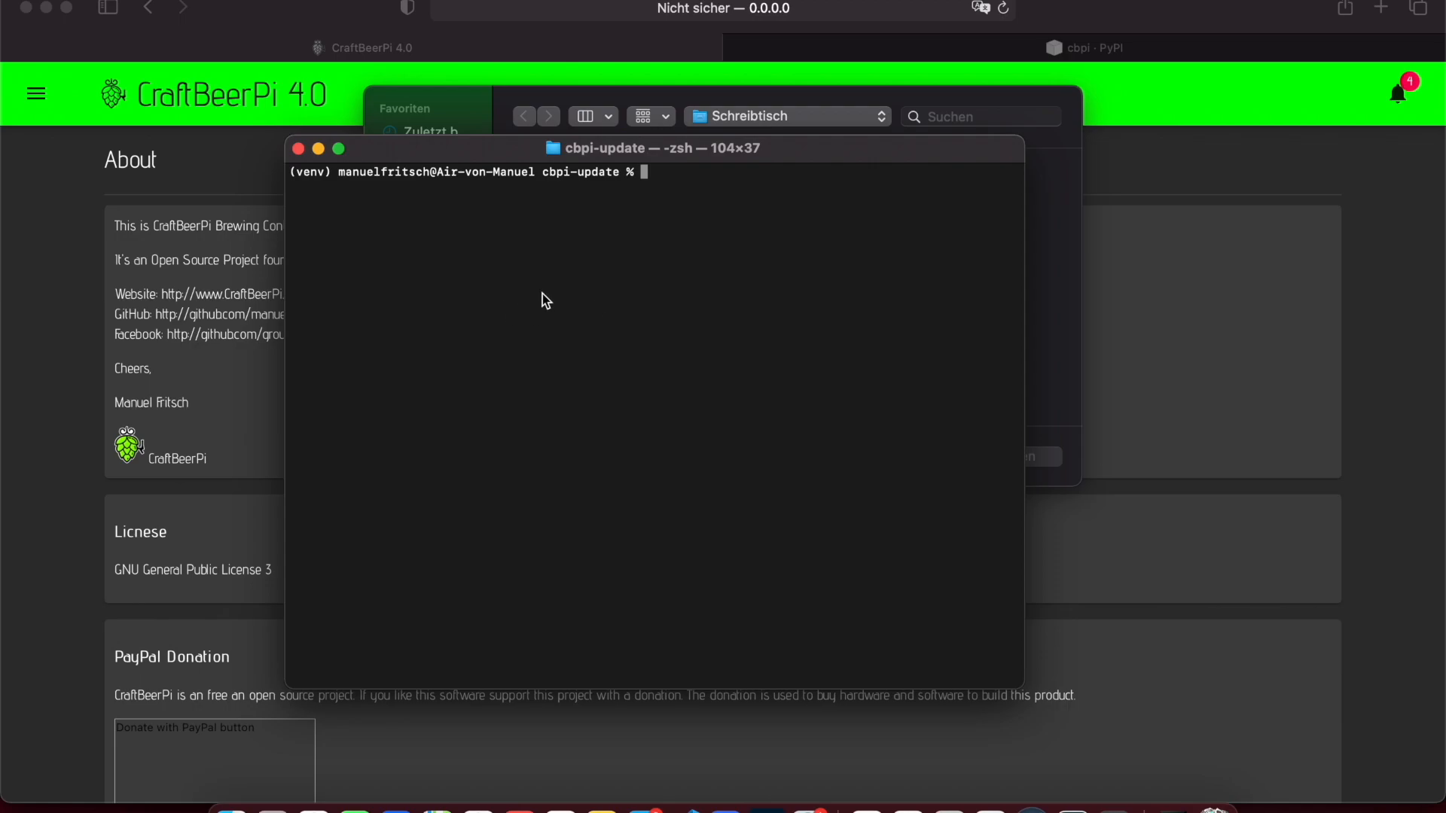
mouse_move(286, 344)
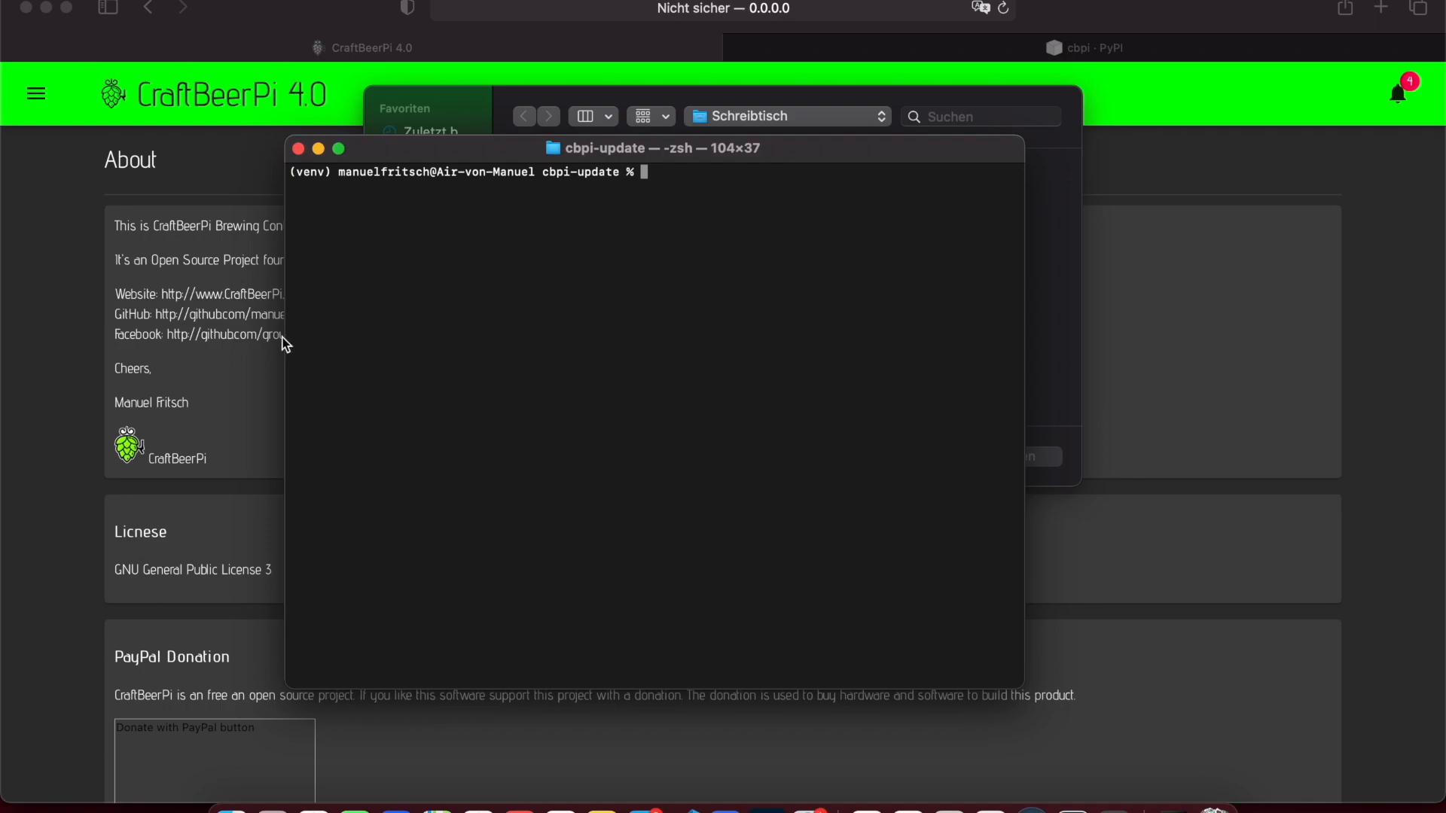
mouse_move(502, 329)
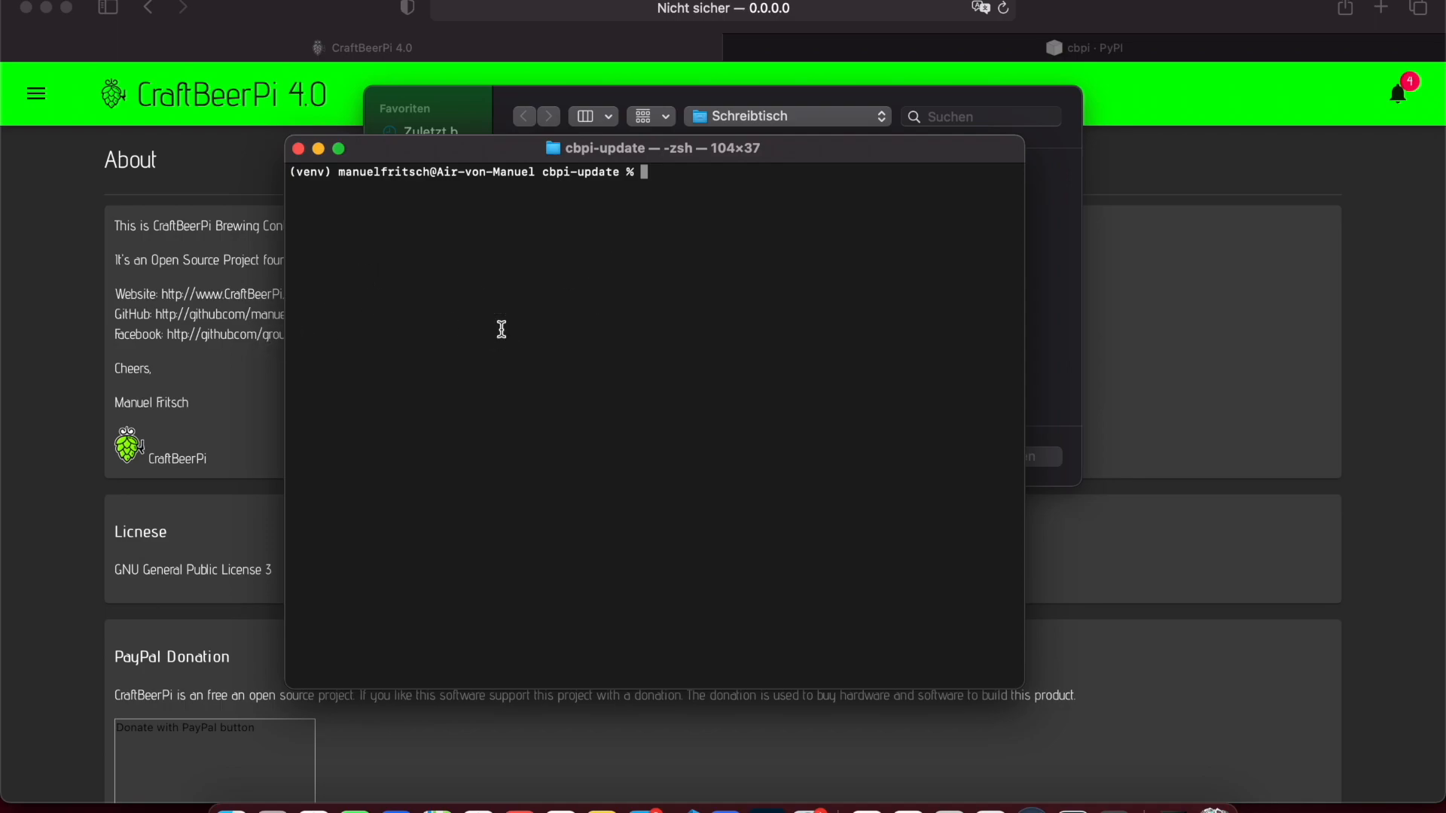
Start the CraftBeerPi server with cbpi start from the cbpi-update venv.
text(l)
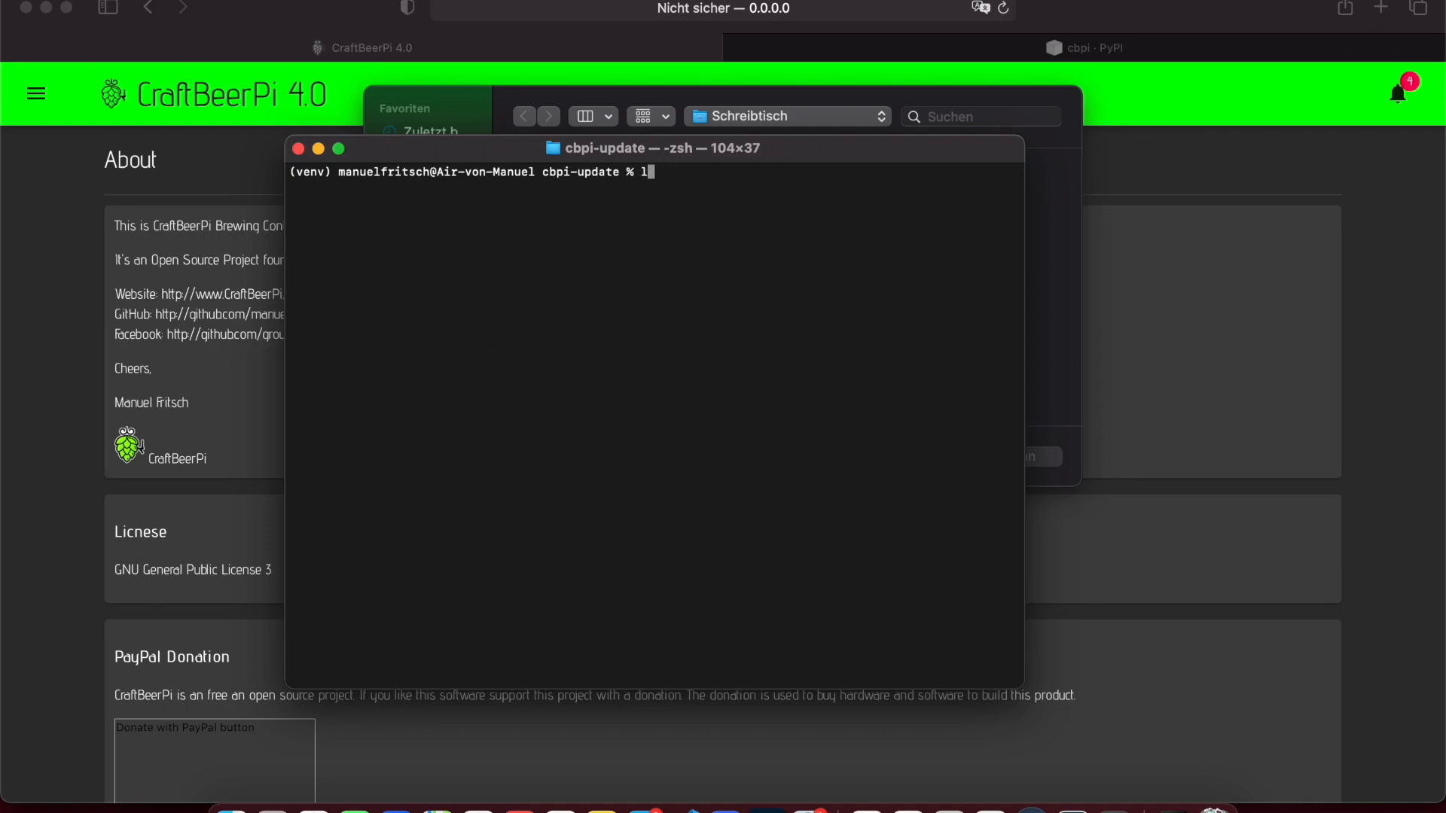
key(Backspace)
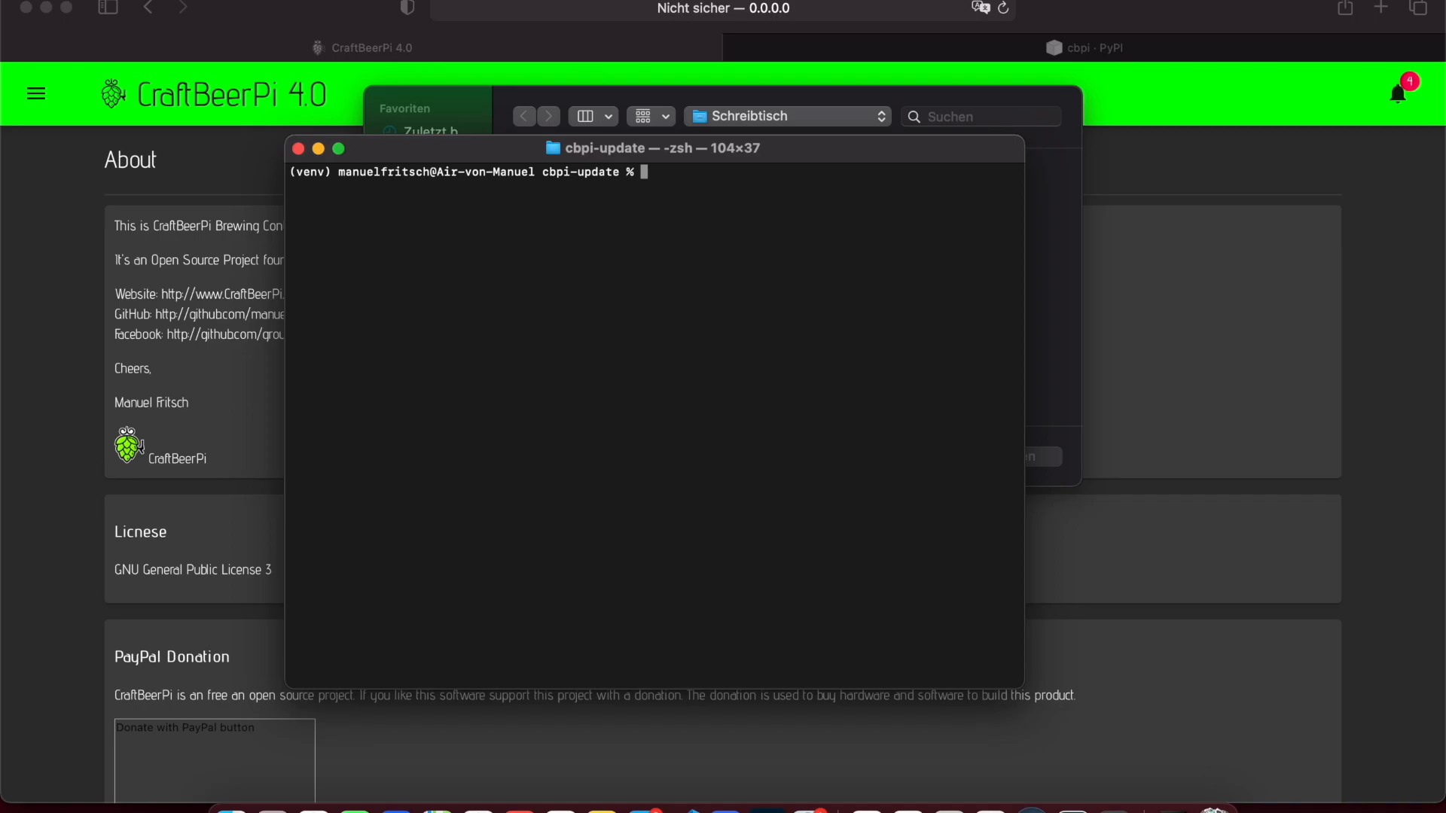
text(cbpi start)
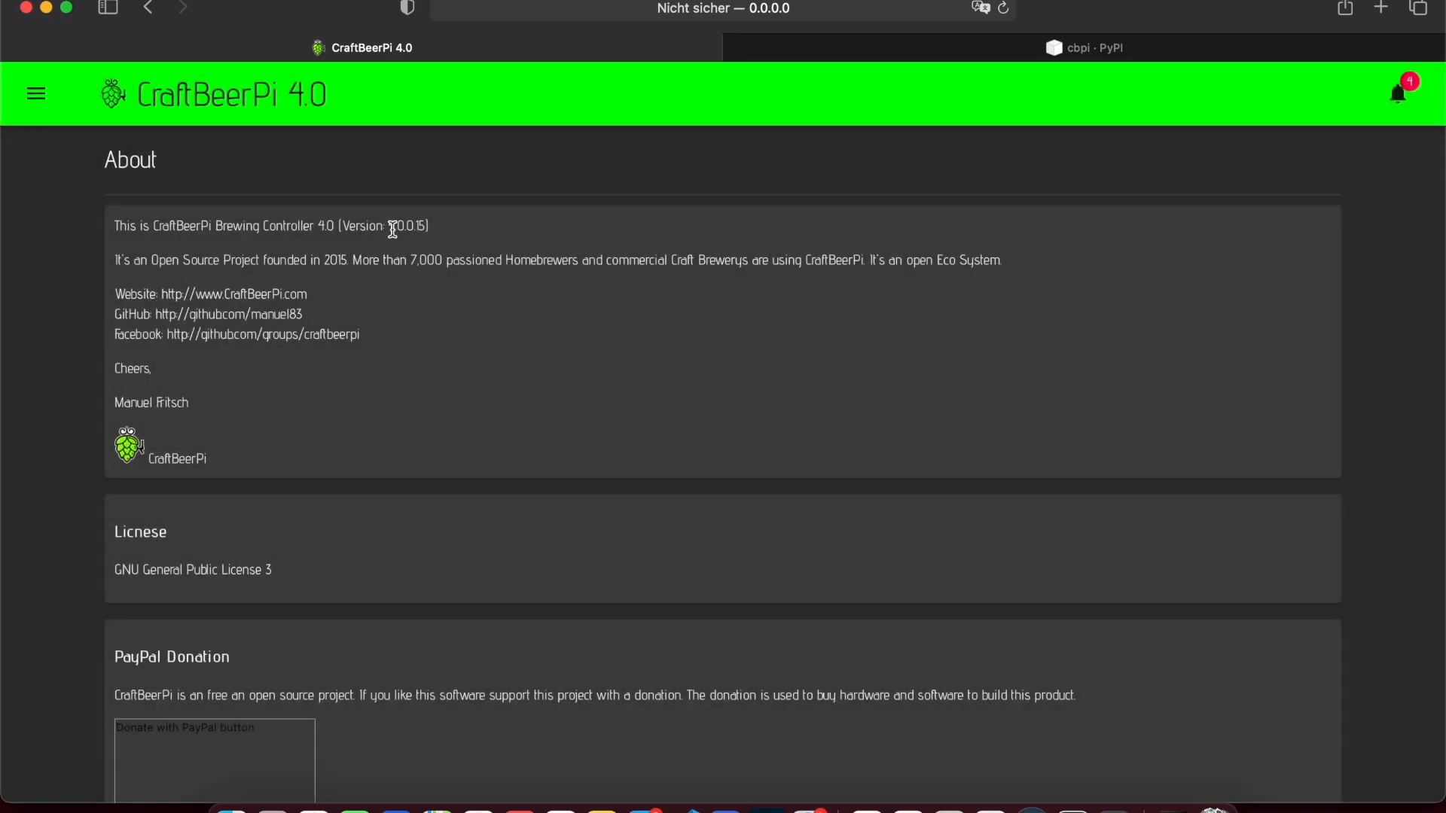
double_click(407, 226)
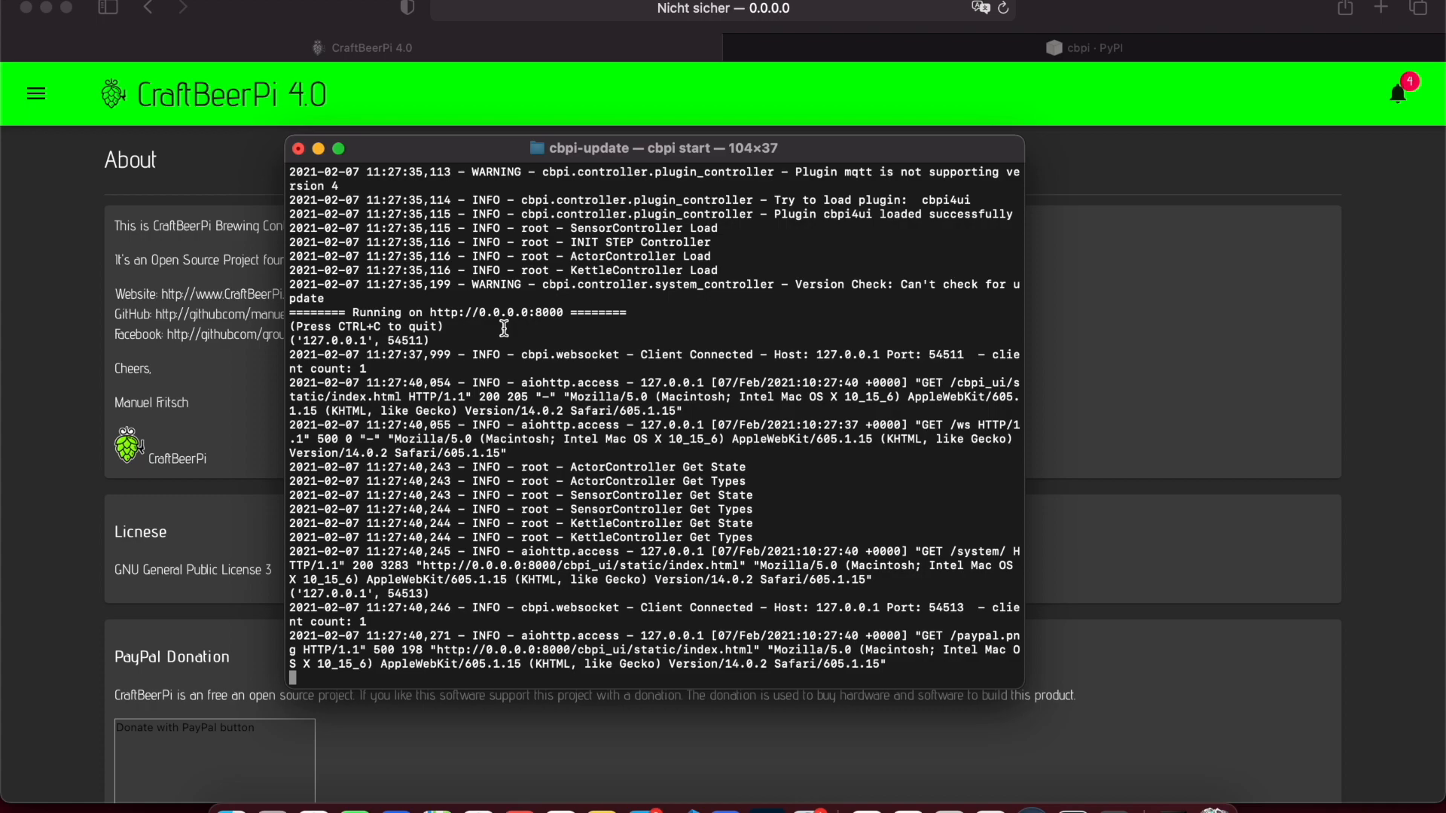
Stop the server with Ctrl+C and run pip install --upgrade cbpi to reach 4.0.0.16.
key(ctrl+c)
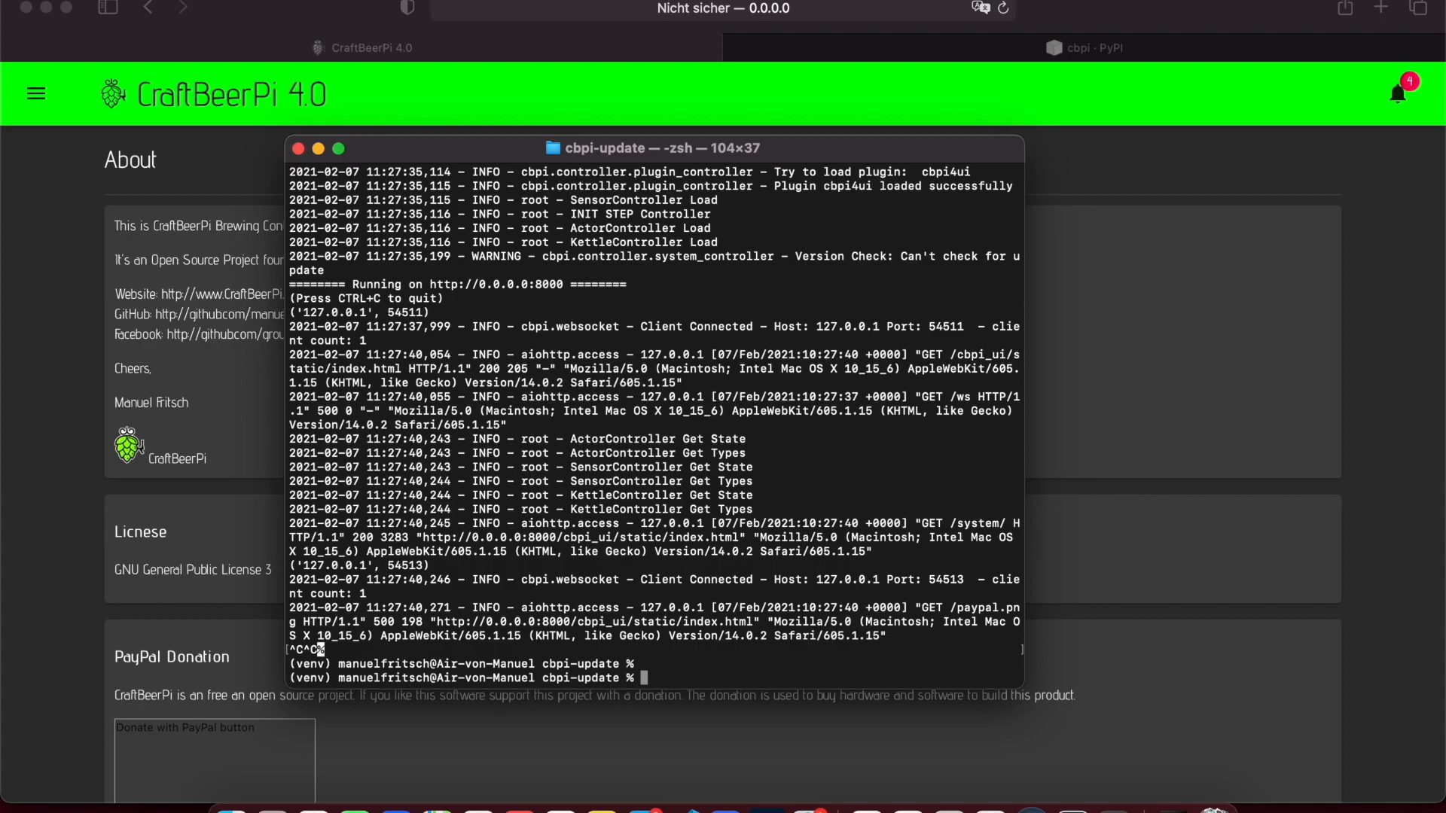
text(pip)
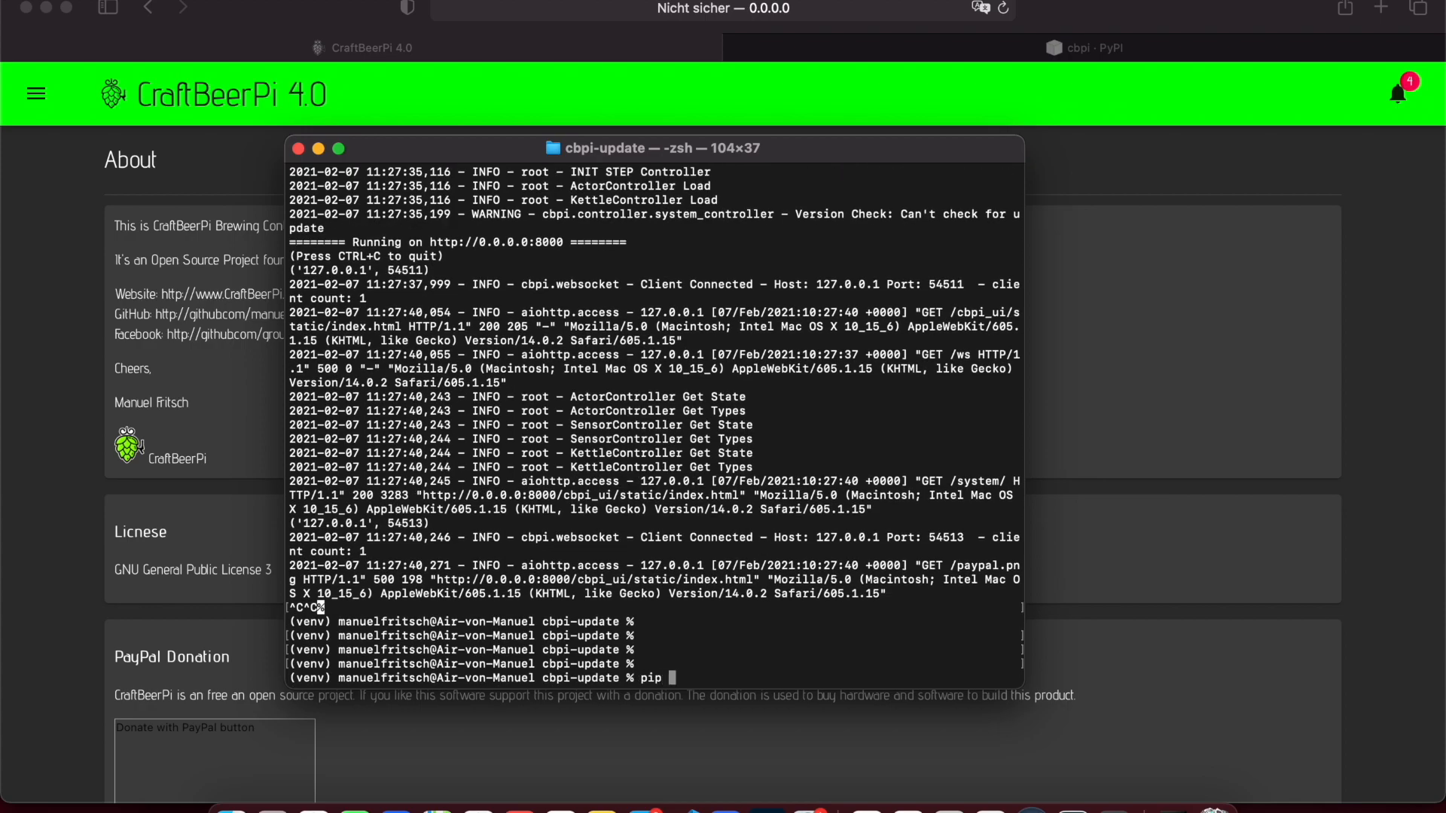
text(install --g)
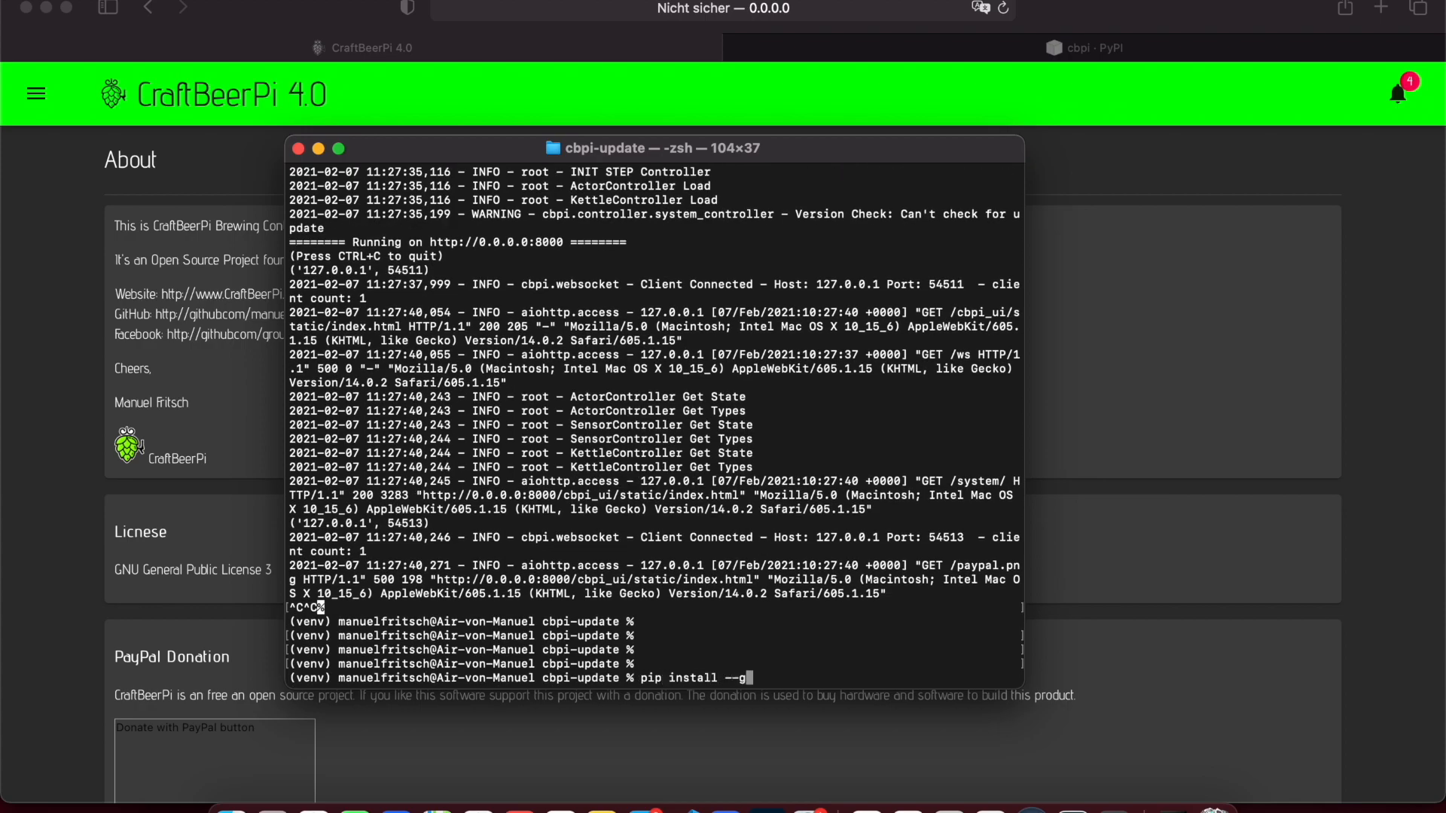
text(pgrade)
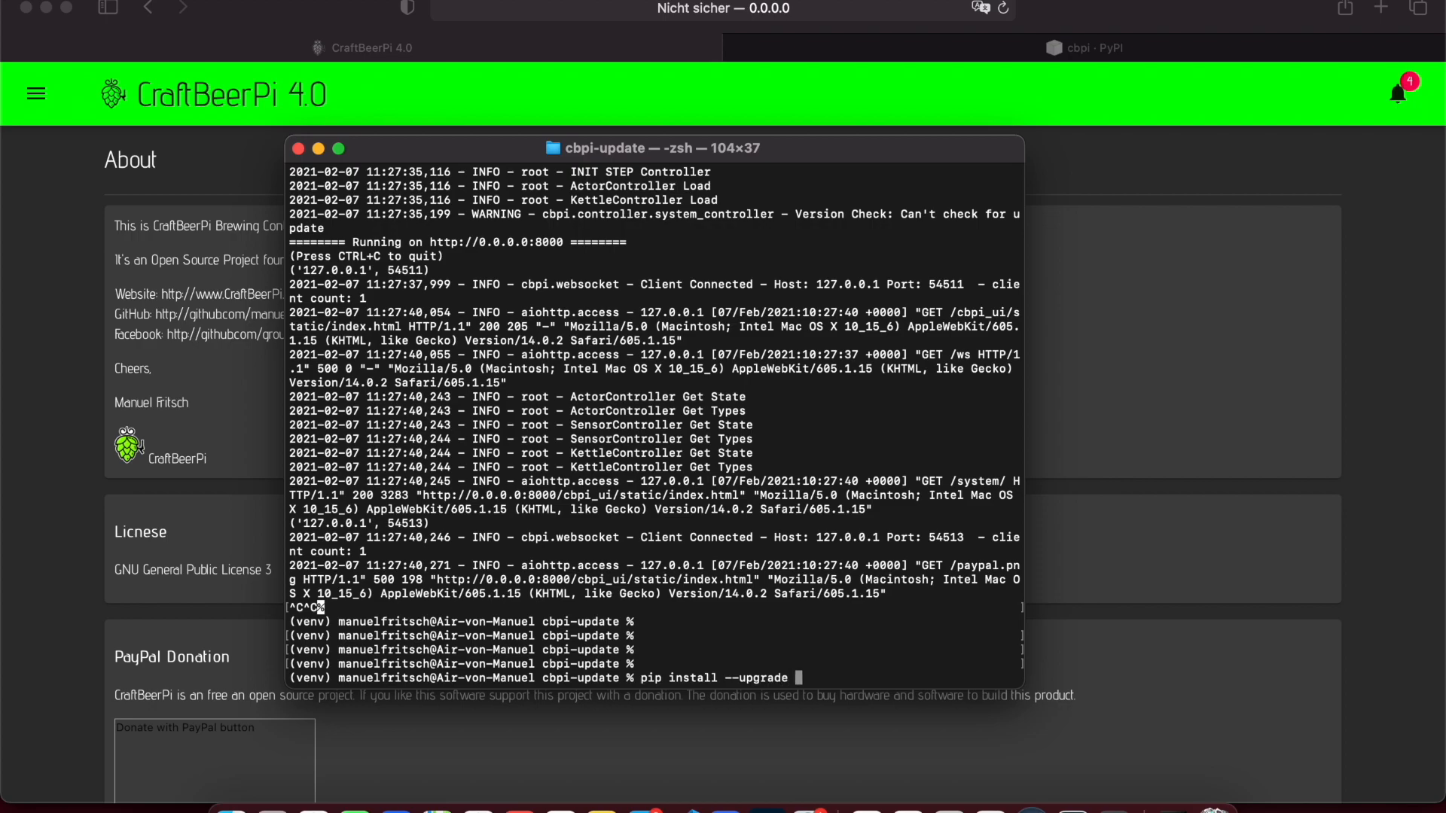
key(Return)
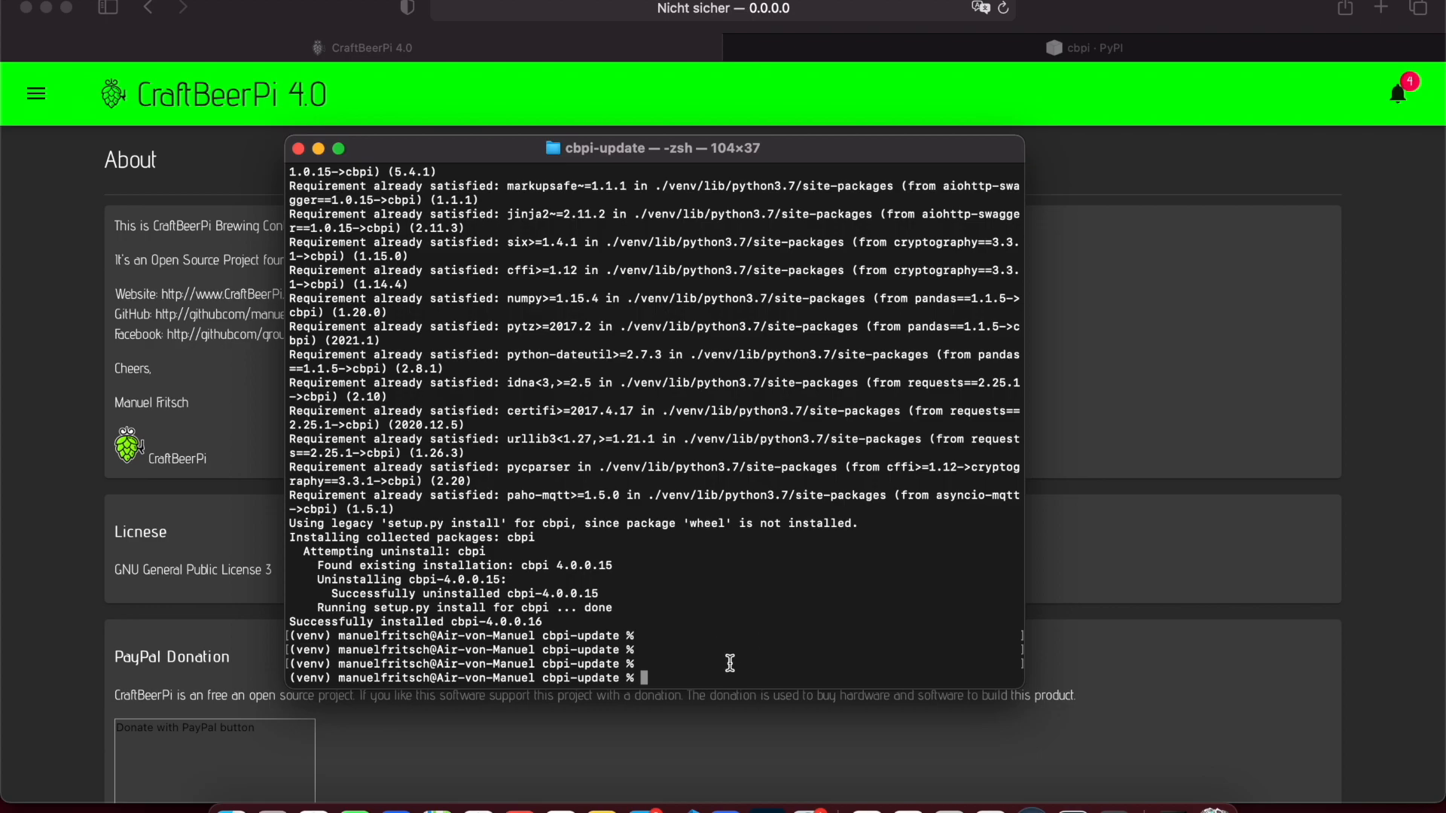
text(cbpi start)
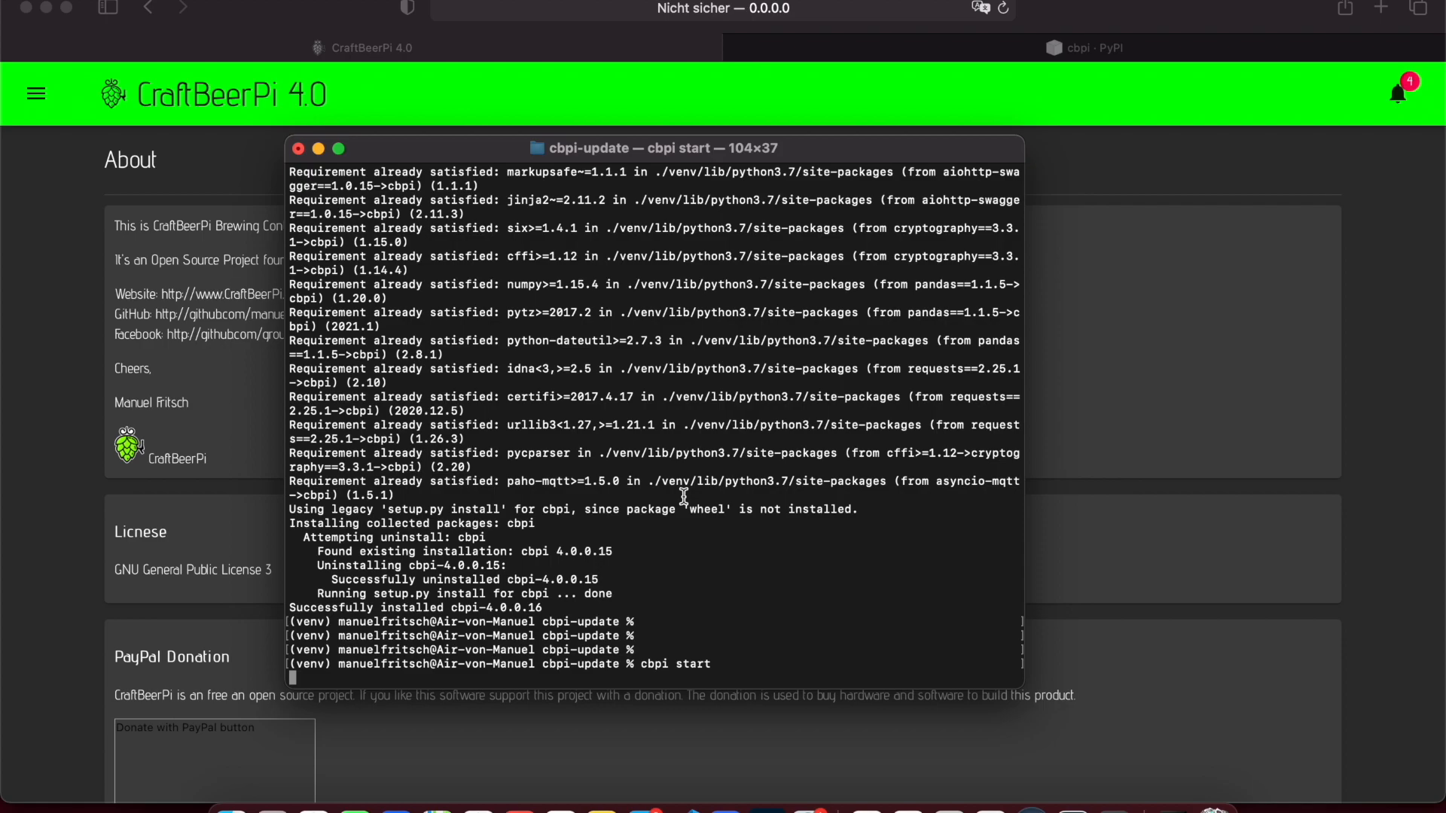
Run the upgraded server briefly, stop it, and list installed packages with pip list.
key(enter)
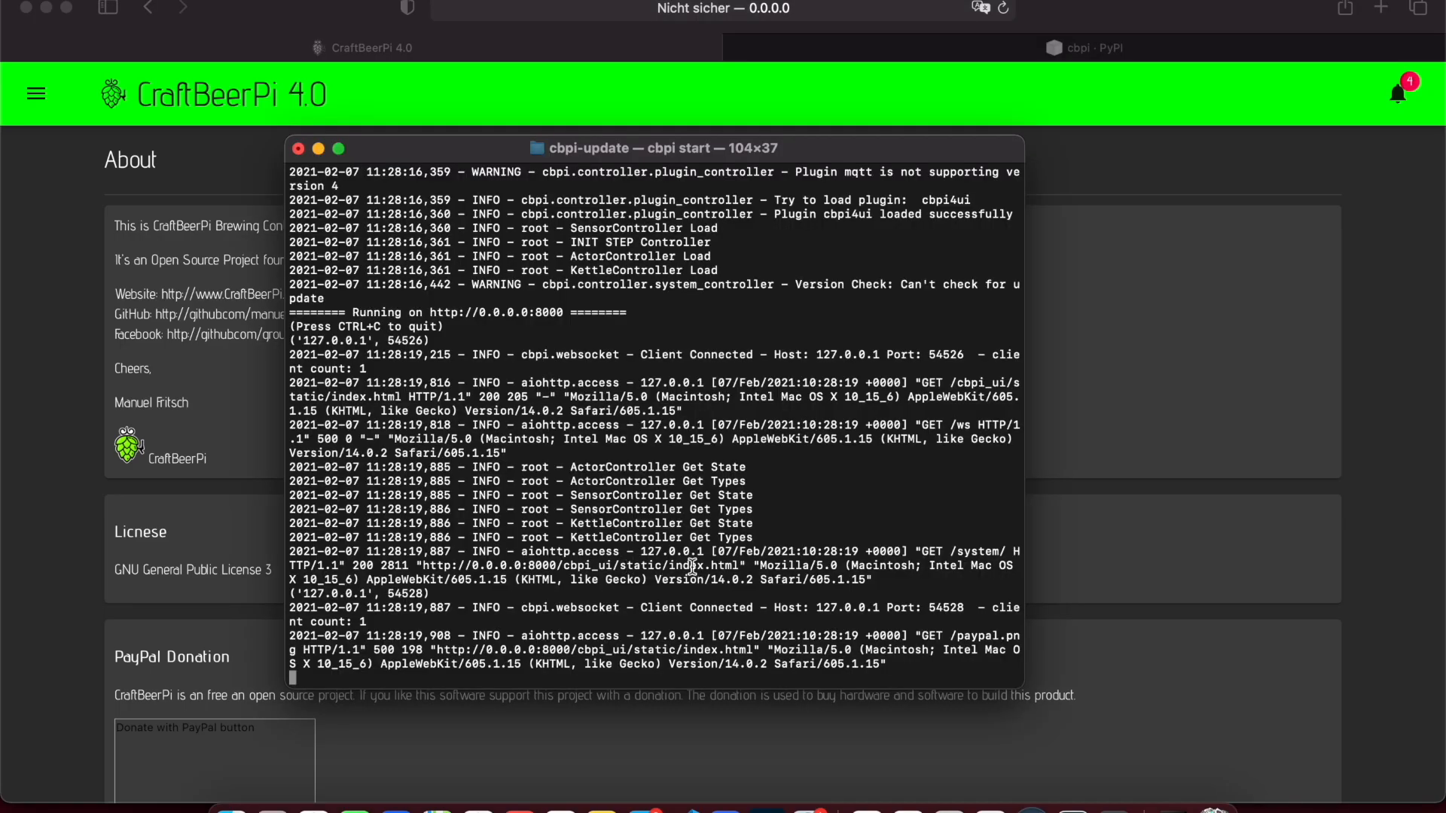
key(ctrl+c)
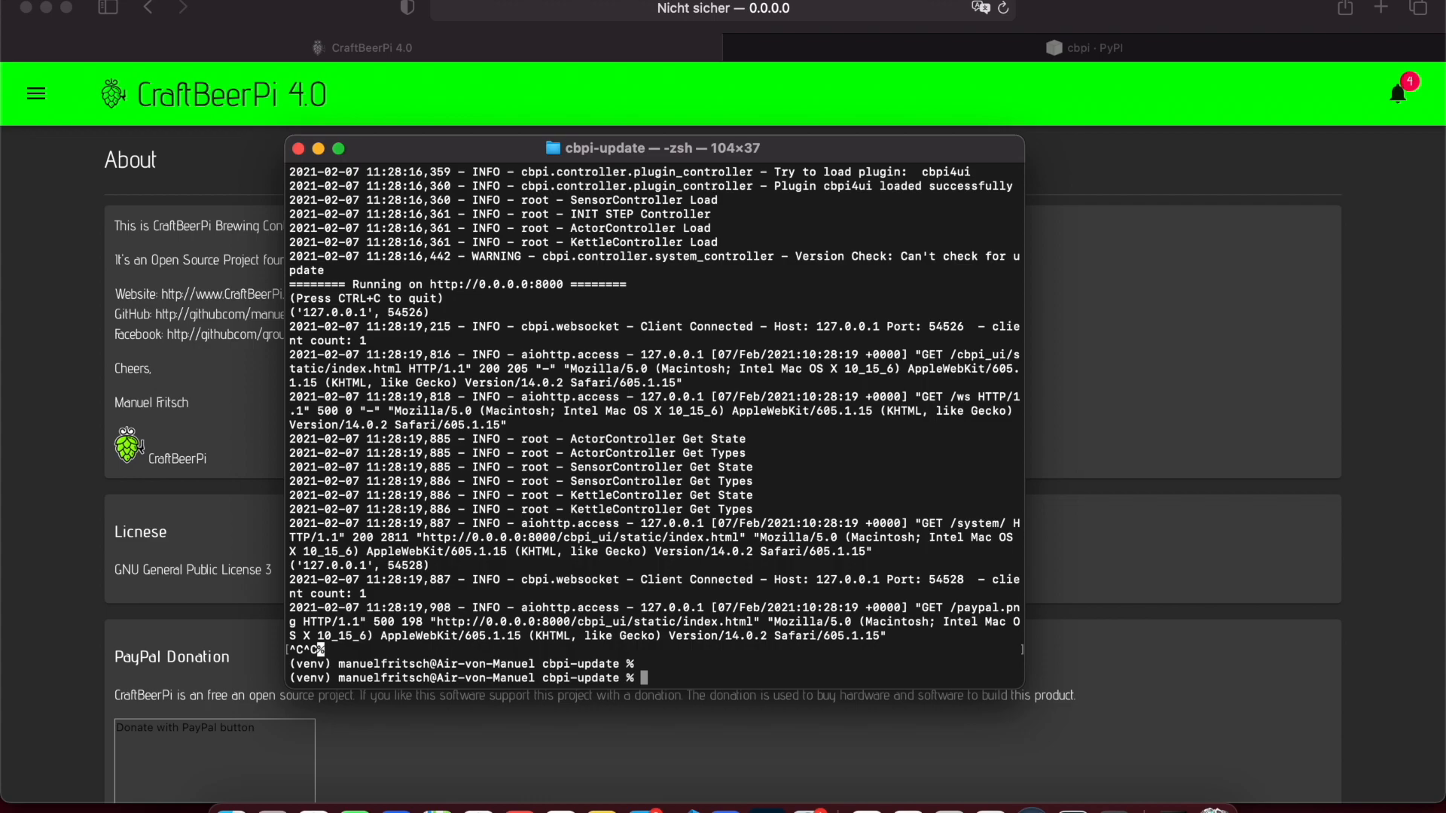
text(pip li)
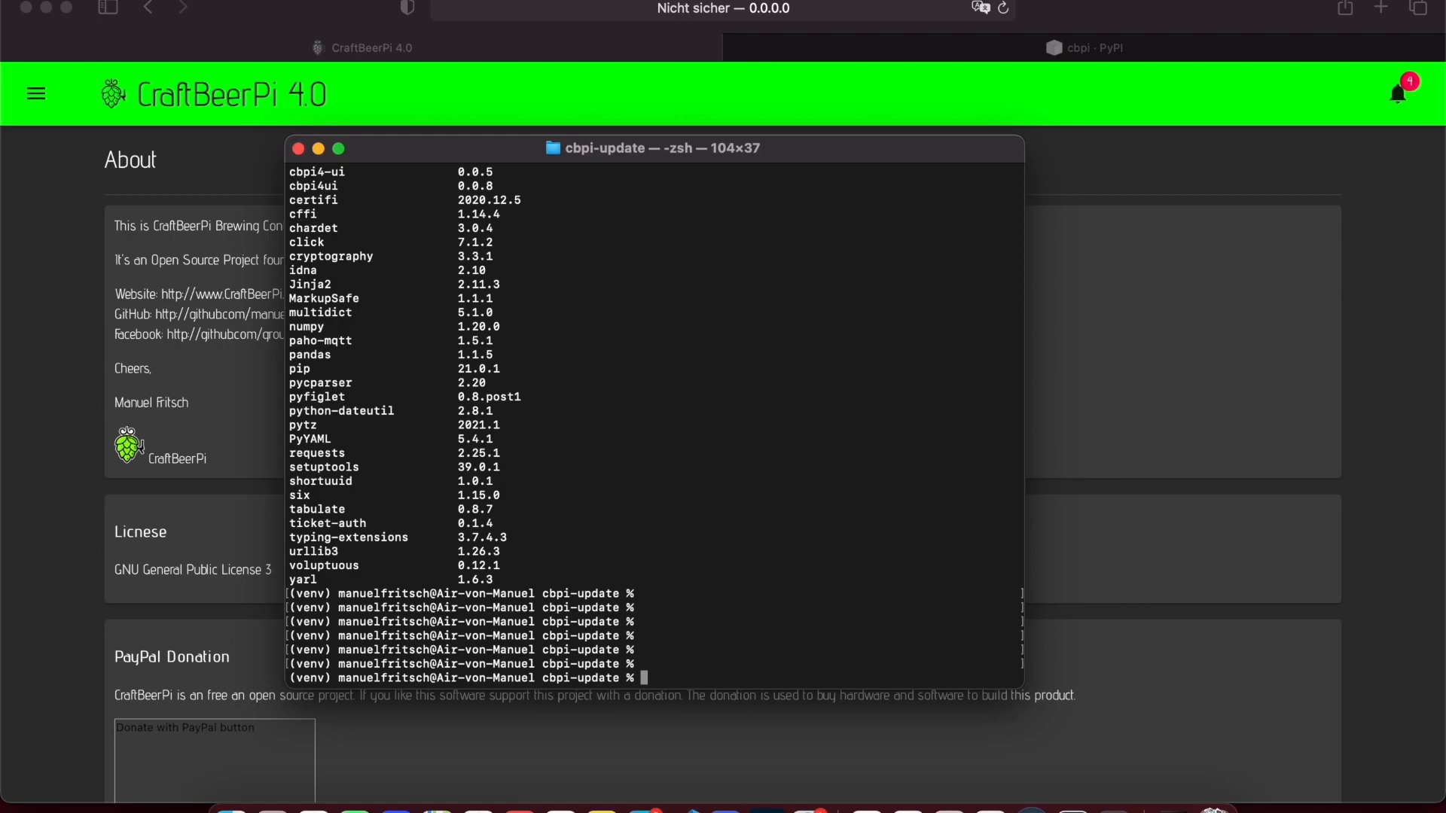
List the directory and remove the config folder with rm -rf config.
text(ls)
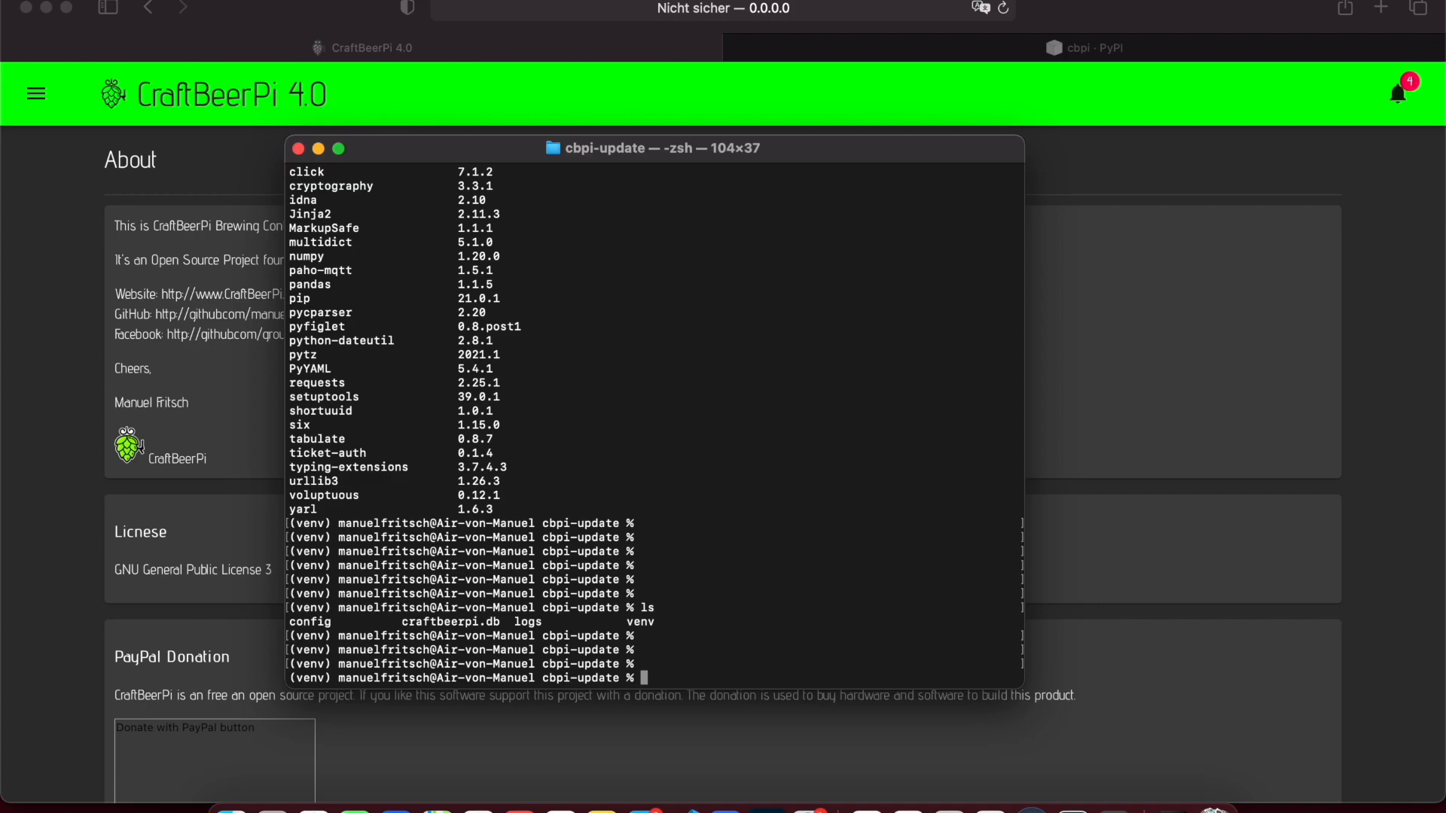
text(rm)
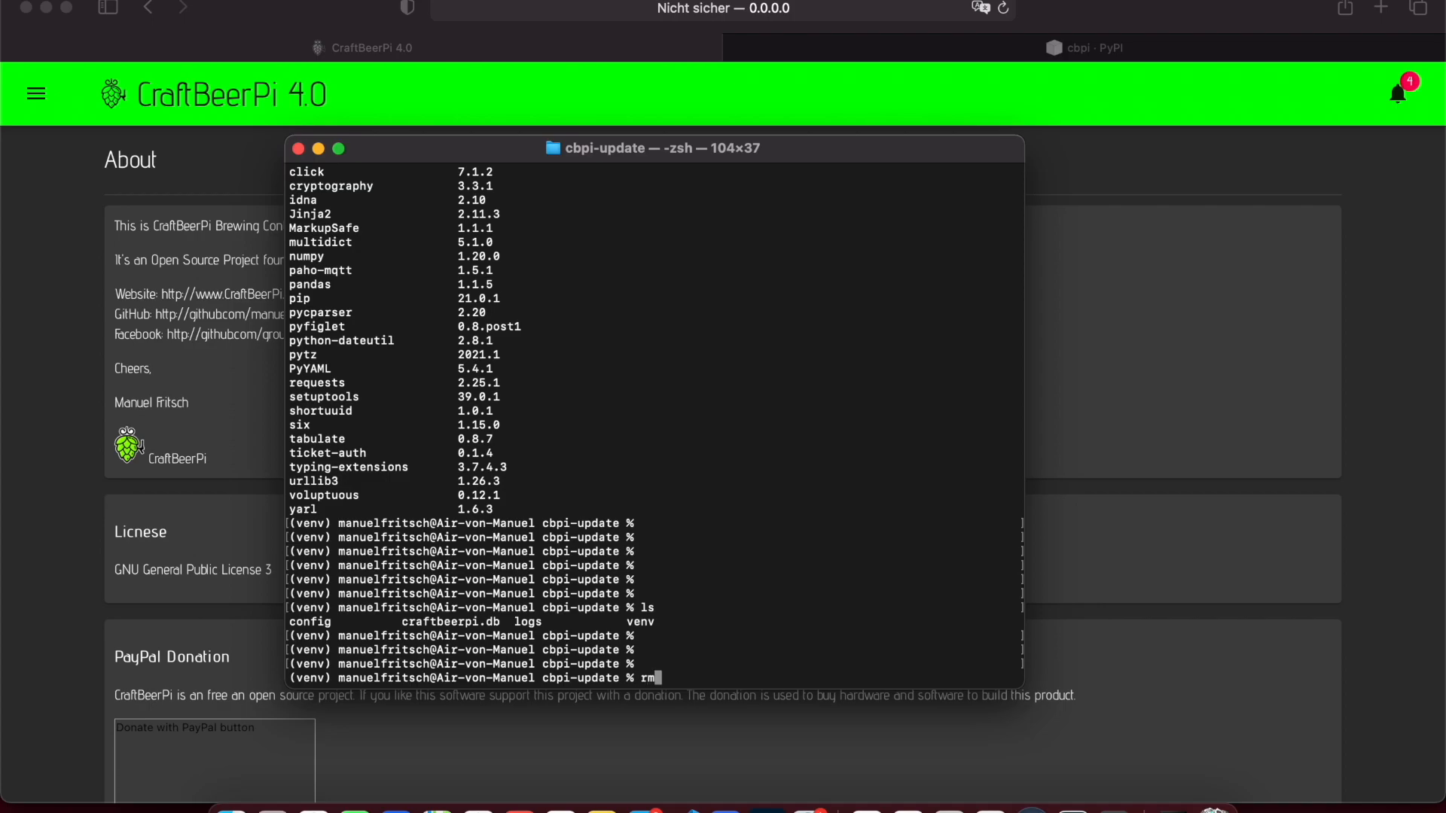
text(-rf)
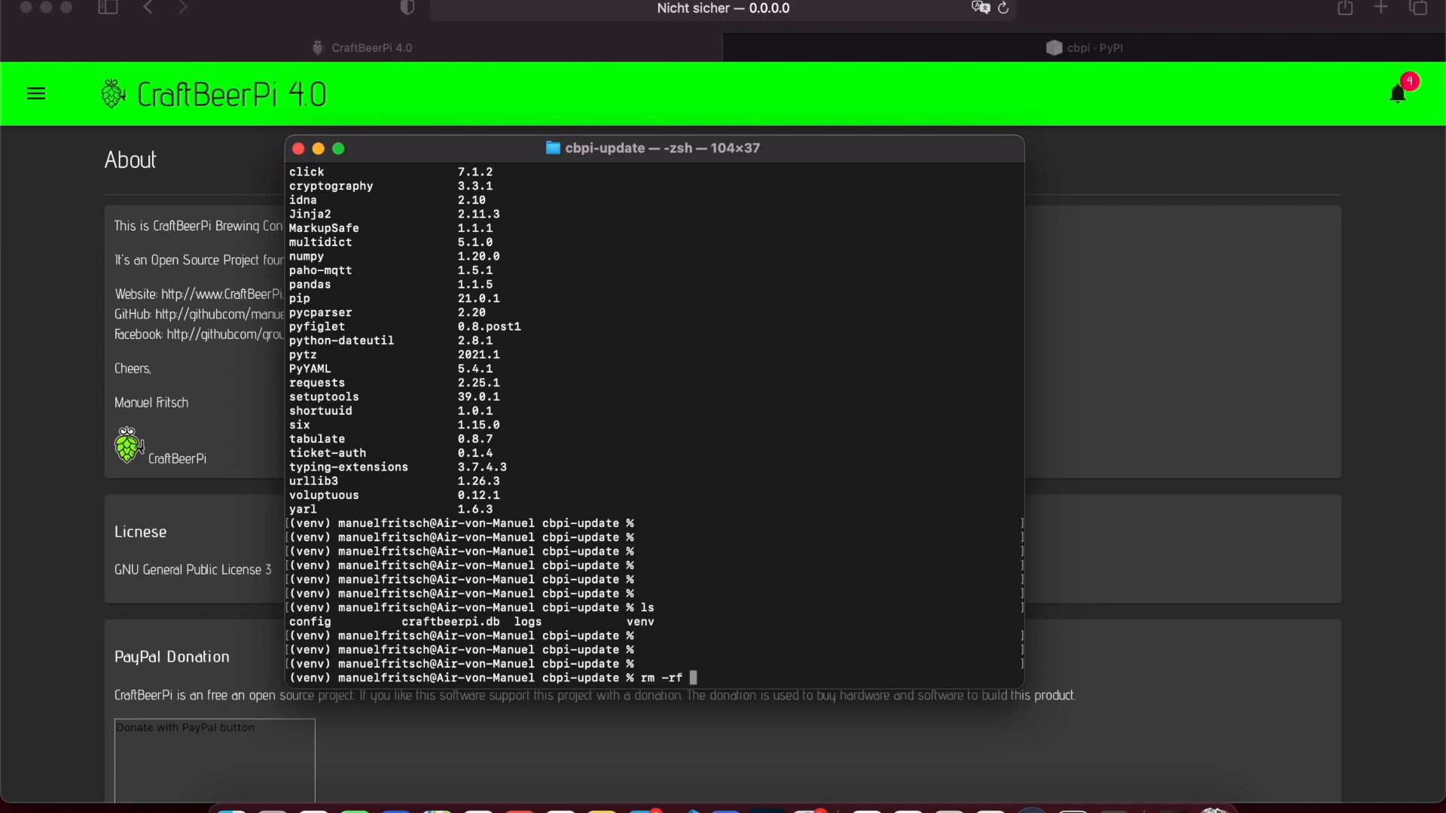
text(config)
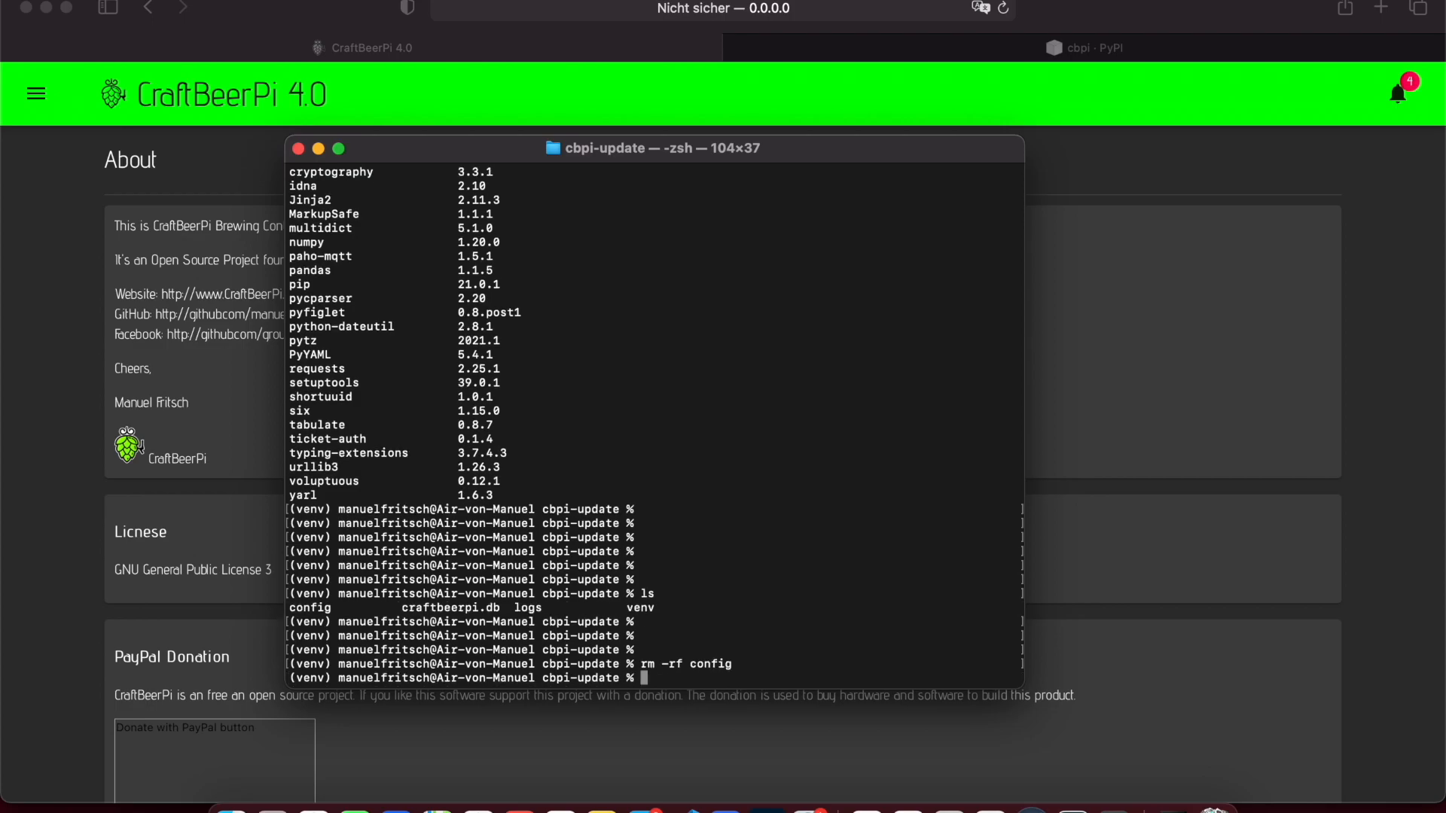
key(Return)
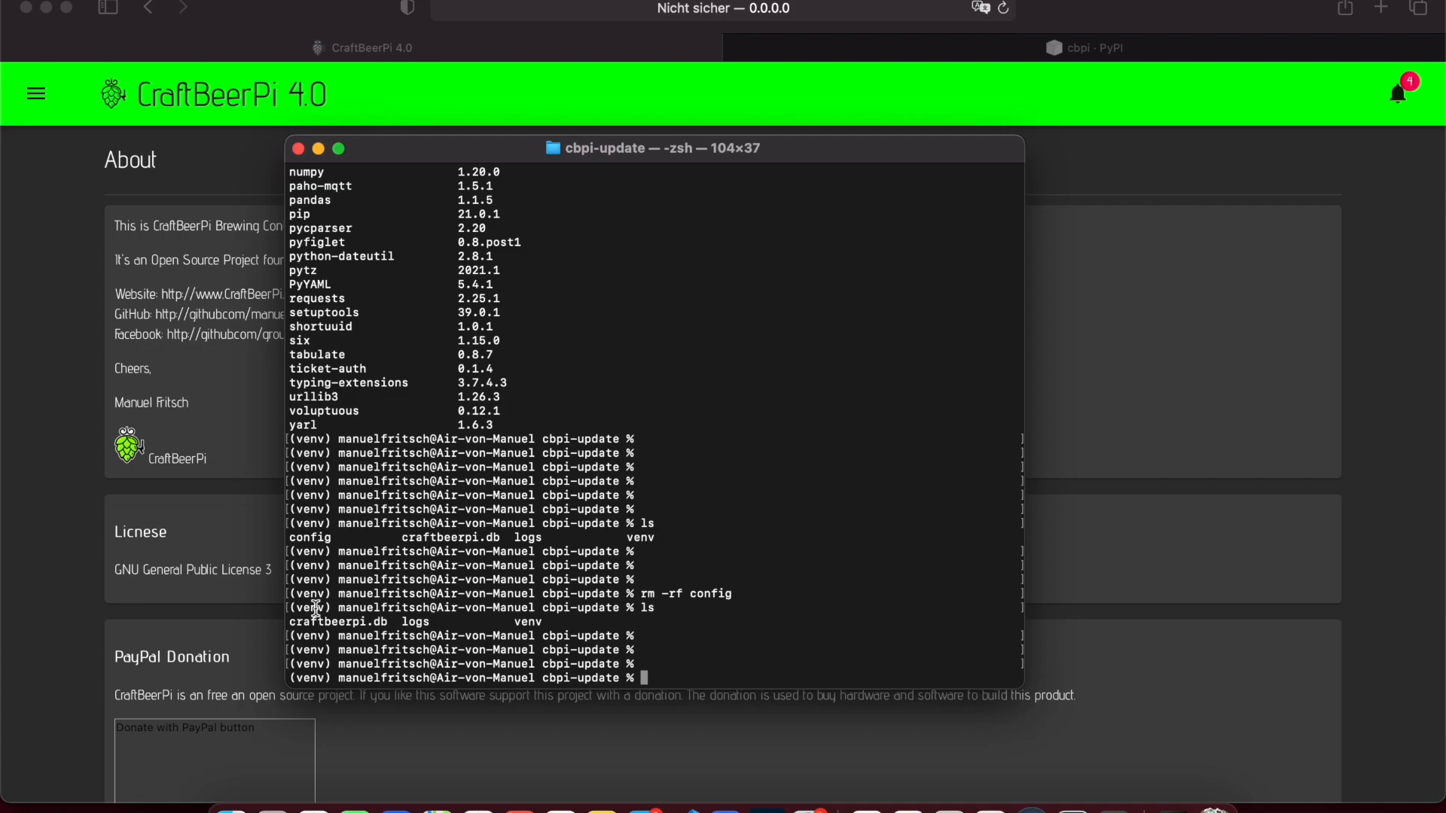
mouse_move(577, 660)
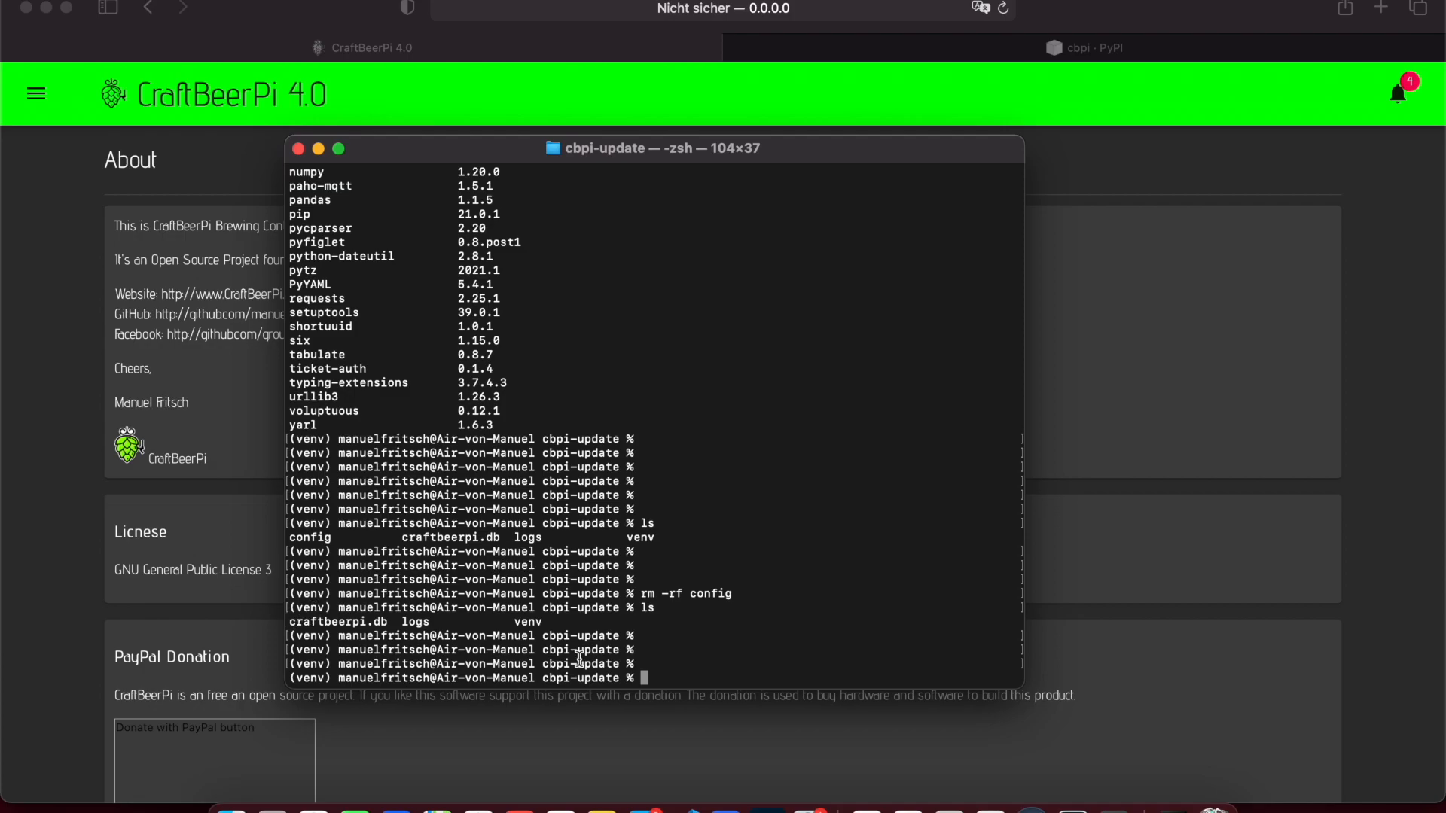
Recreate the config folder with cbpi setup, then launch cbpi start.
text(cbpi setup)
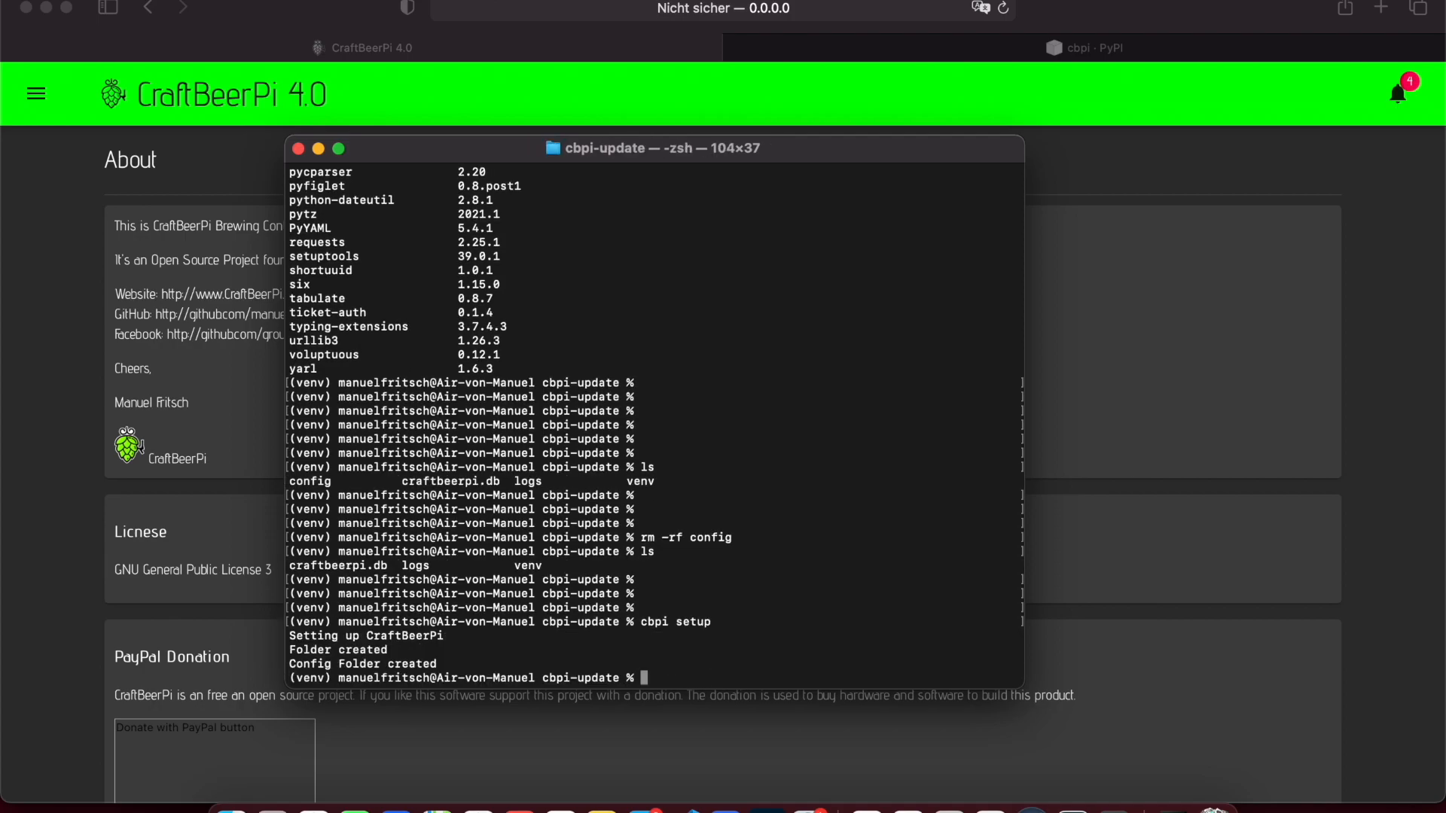
text(cbpi start)
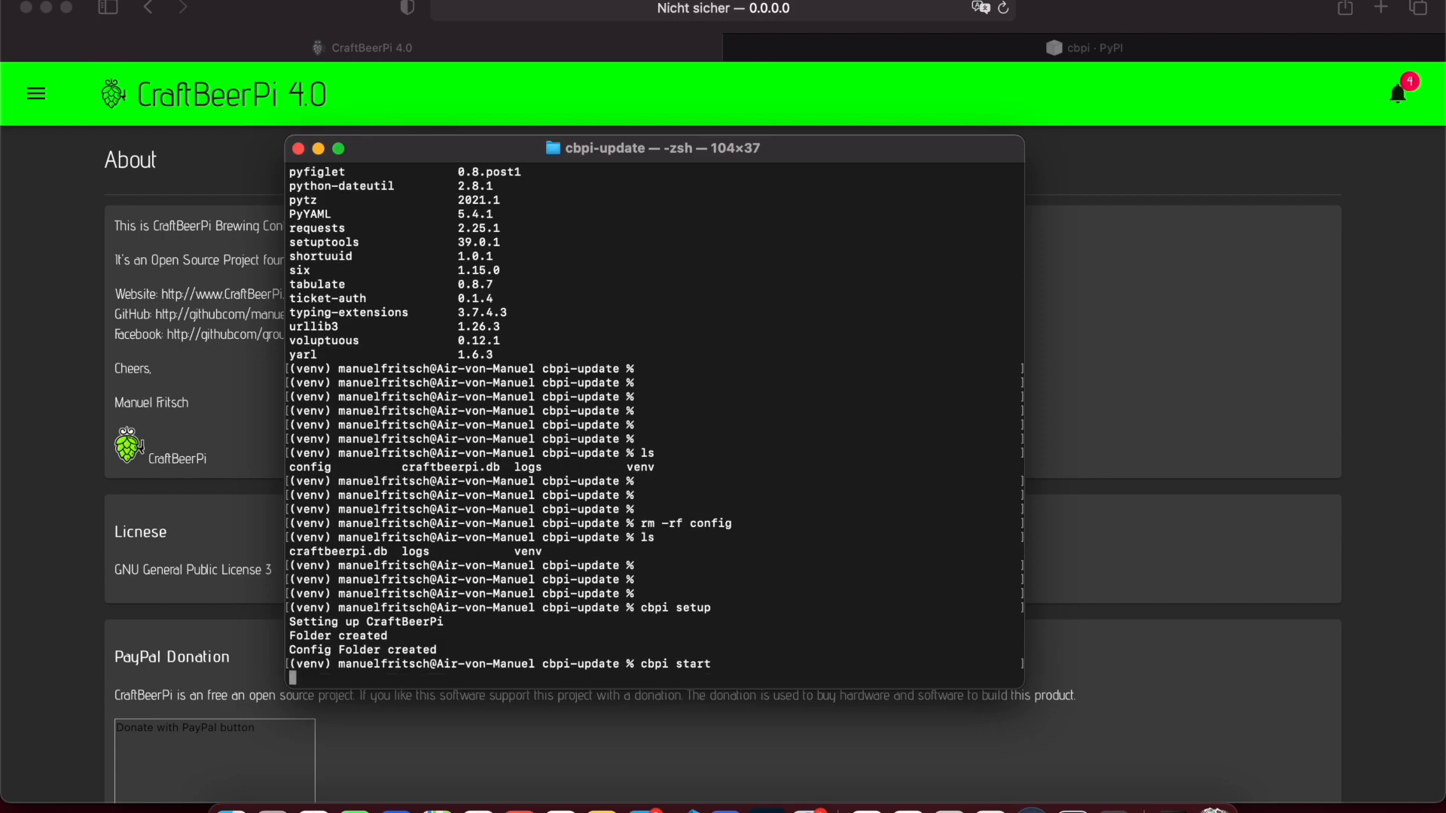